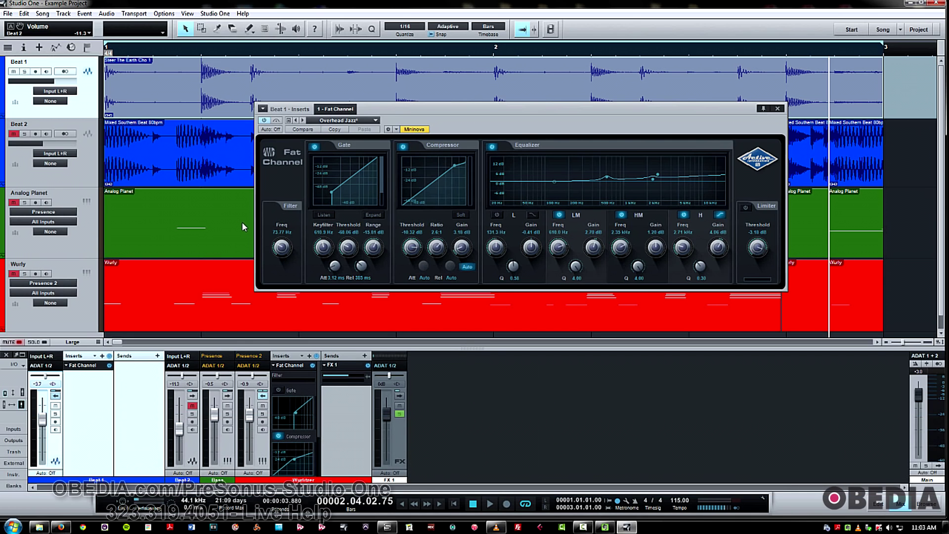
mouse_move(345, 153)
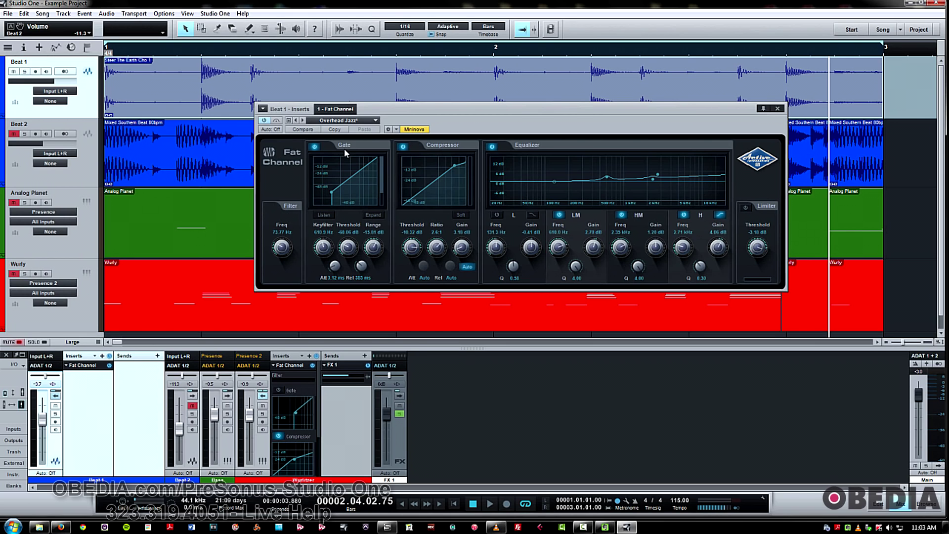
mouse_move(524, 154)
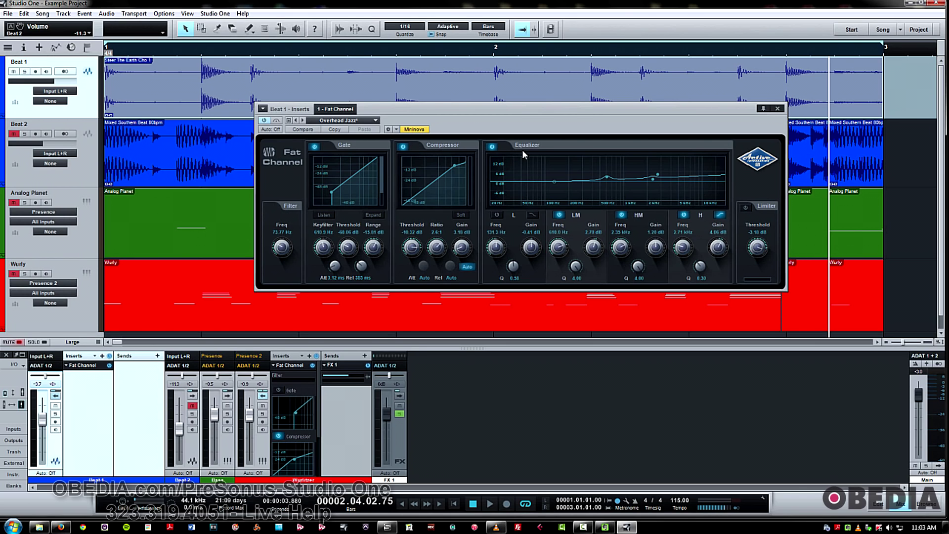
mouse_move(769, 222)
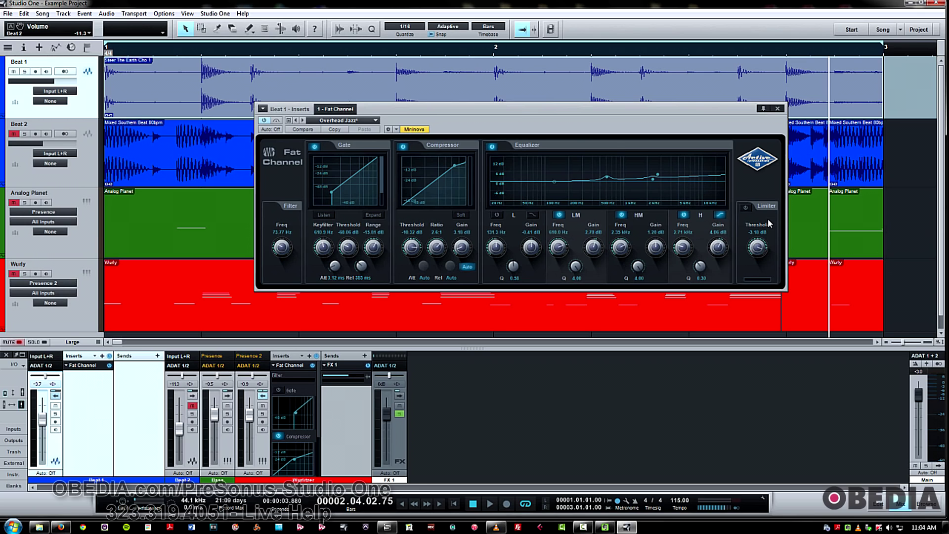
mouse_move(185, 265)
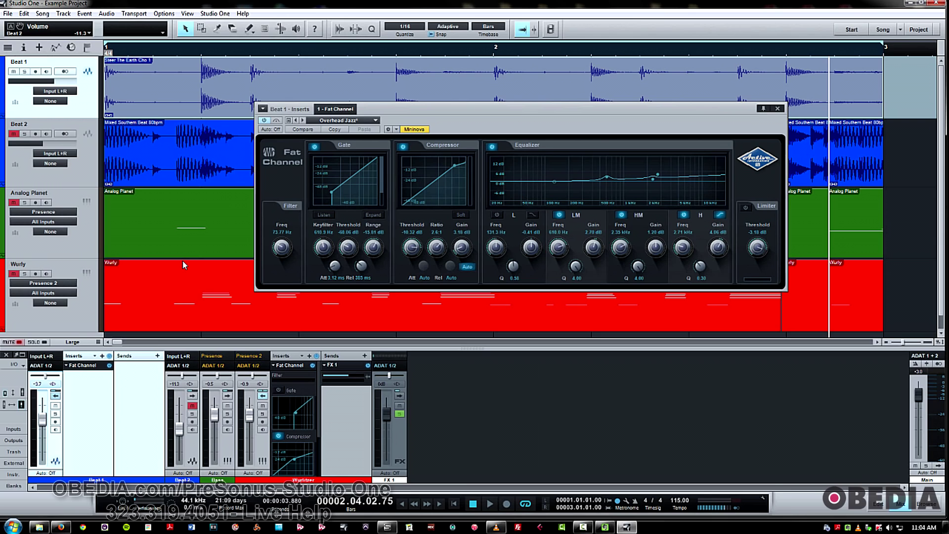
mouse_move(212, 228)
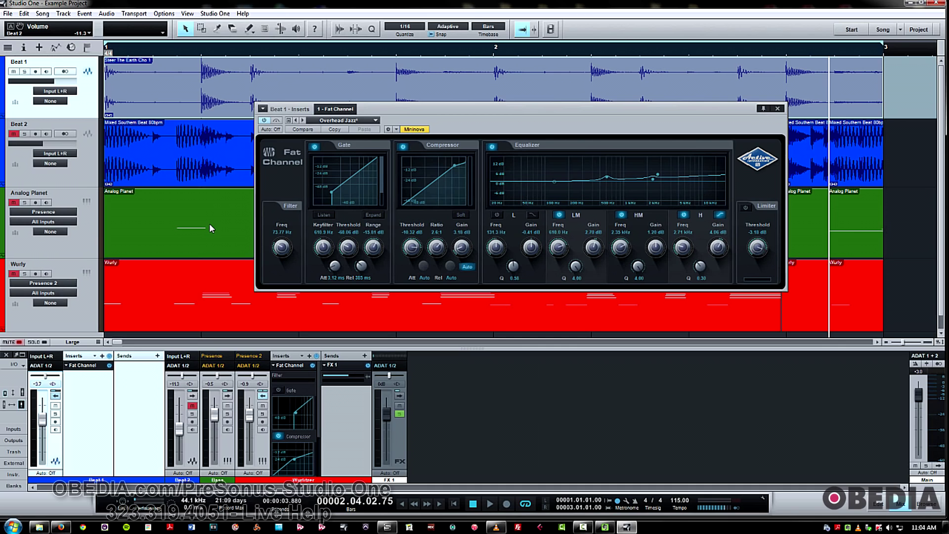
mouse_move(214, 226)
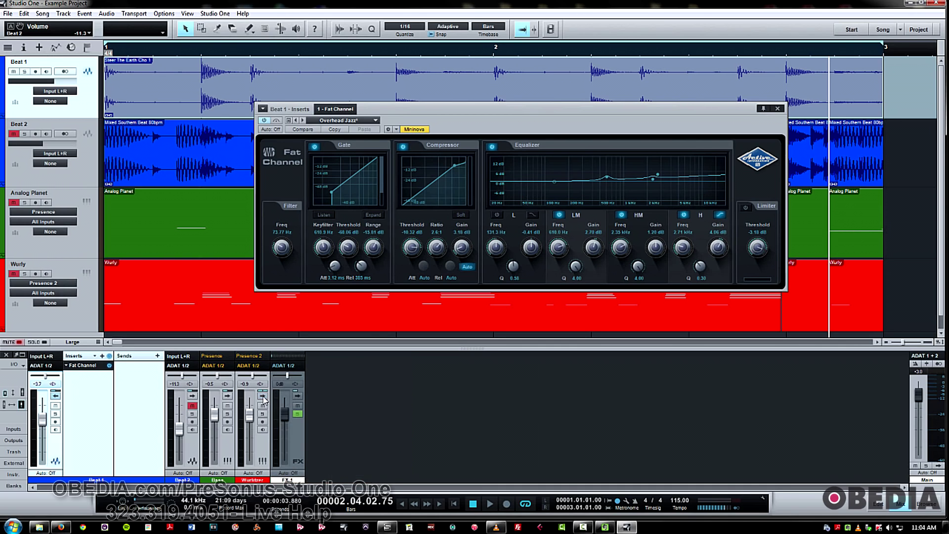
mouse_move(222, 217)
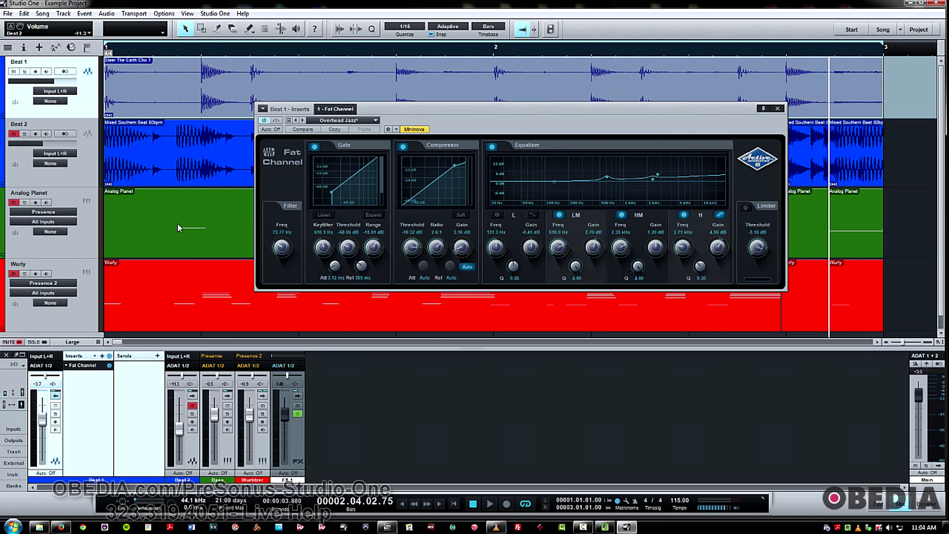
mouse_move(270, 265)
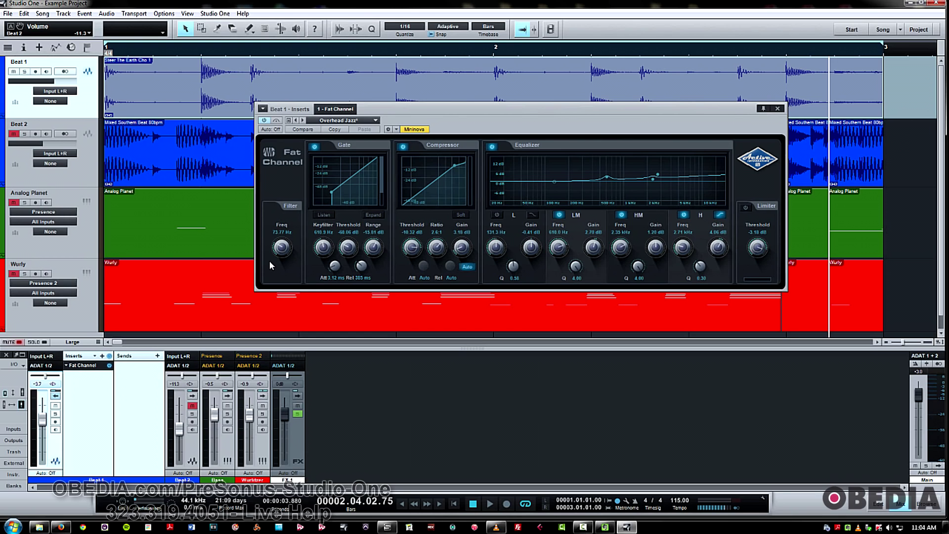
mouse_move(217, 226)
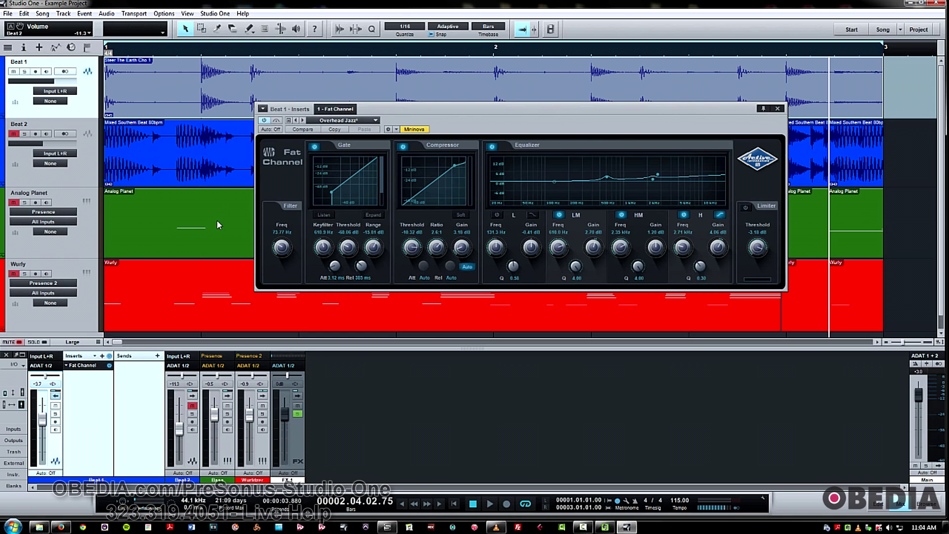
mouse_move(237, 225)
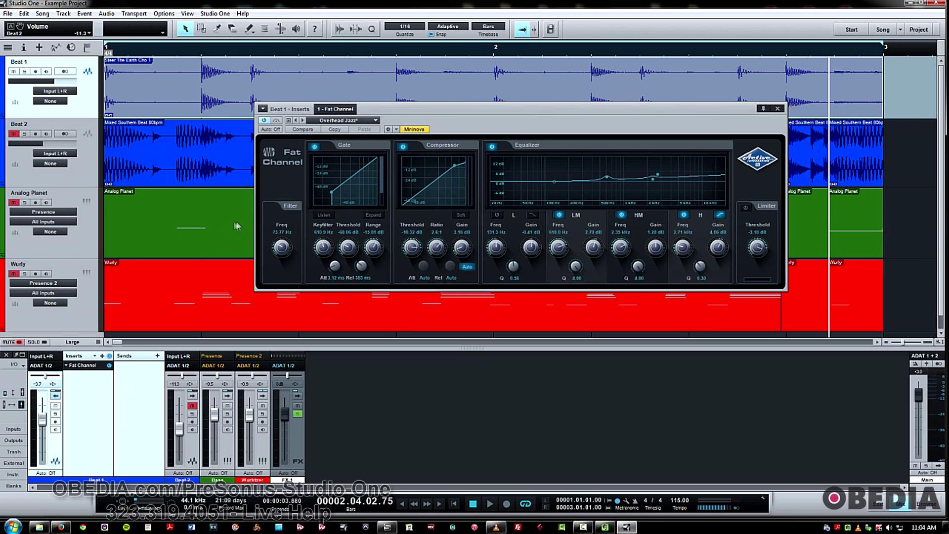
Step: Start transport playback while Beat 1's Fat Channel (Overhead Jazz preset) stays open
click(373, 214)
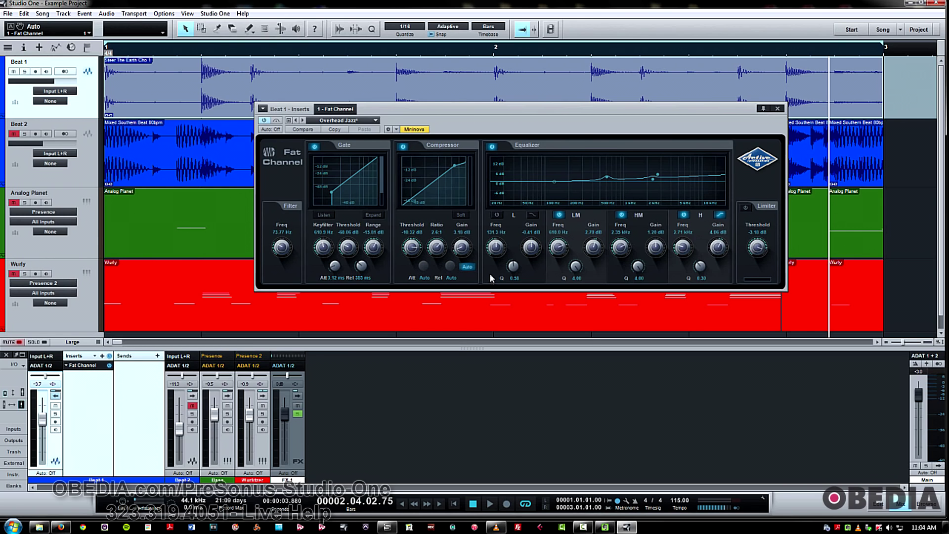
mouse_move(550, 260)
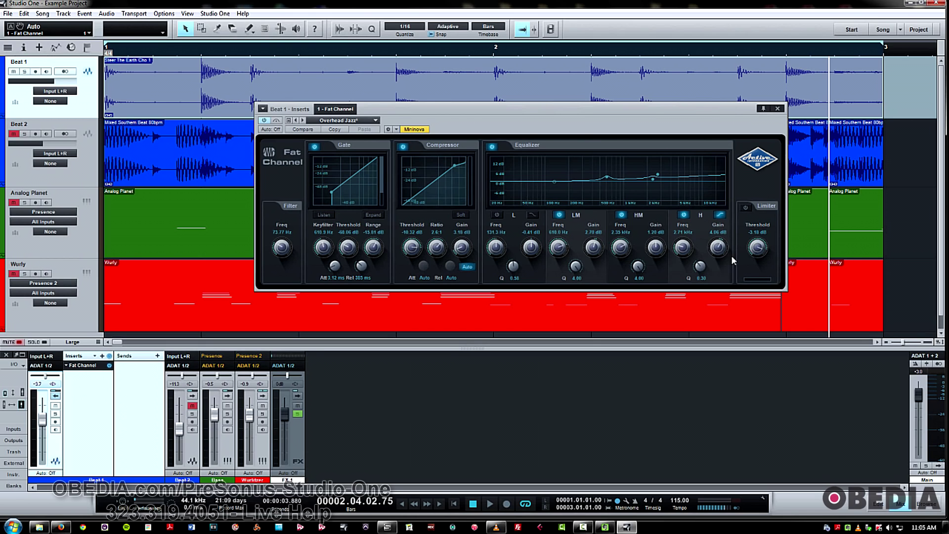
mouse_move(654, 284)
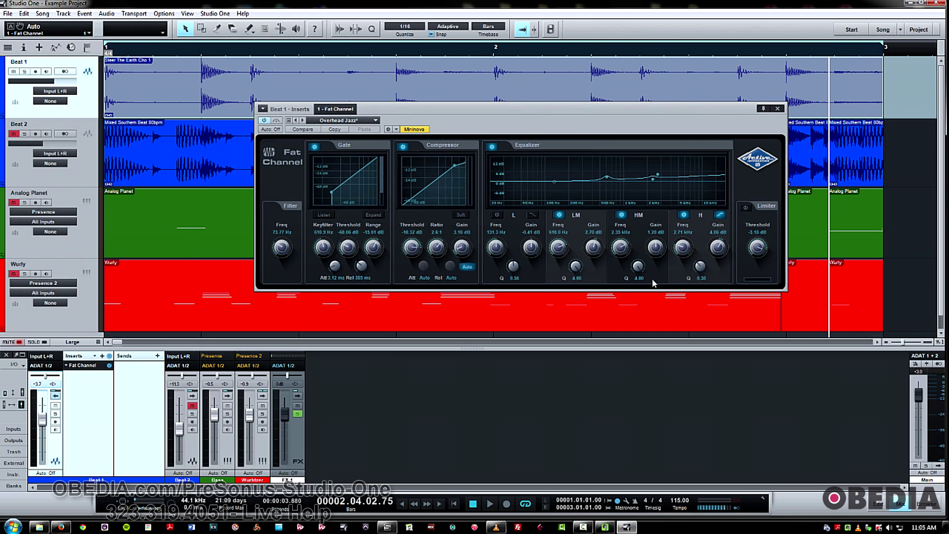
mouse_move(149, 166)
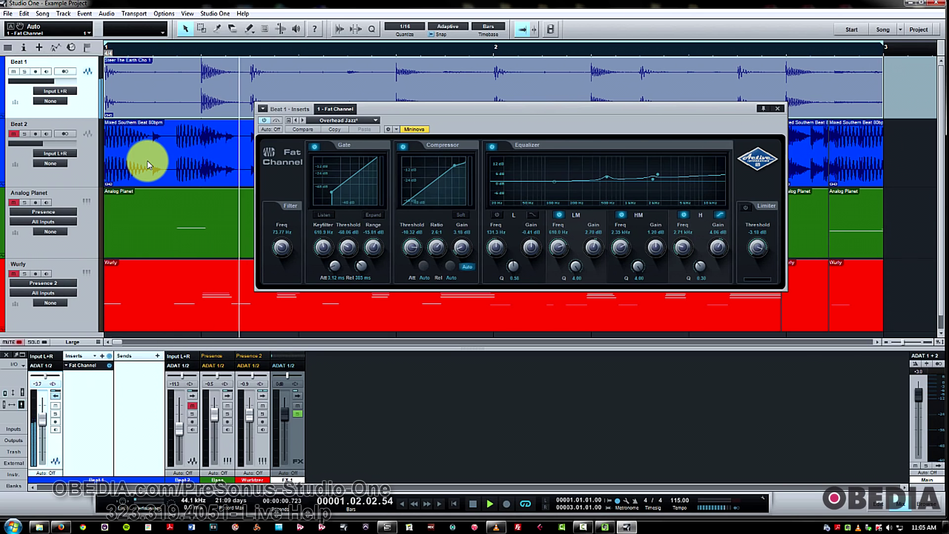
Step: Sweep Beat 1's high-pass filter during playback and settle it at about 39.13 Hz
click(489, 503)
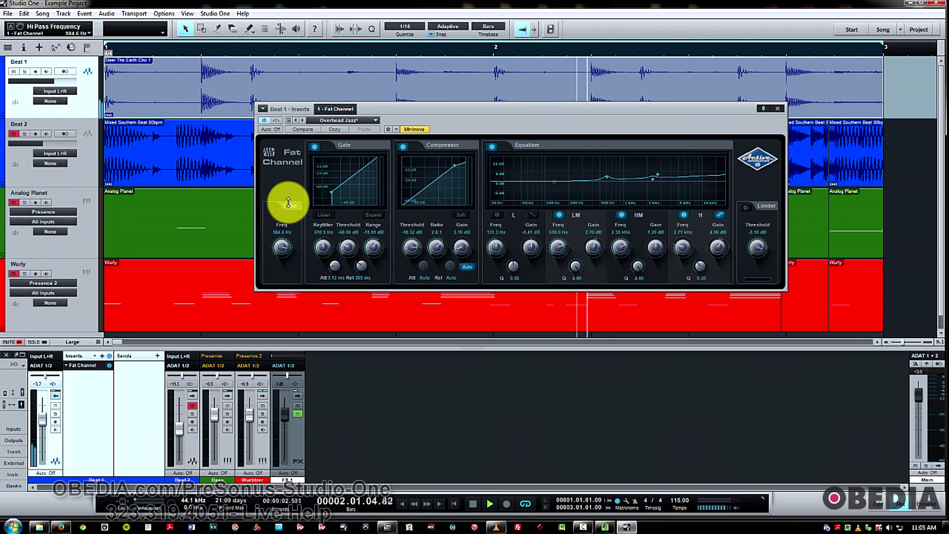
drag(281, 209, 282, 218)
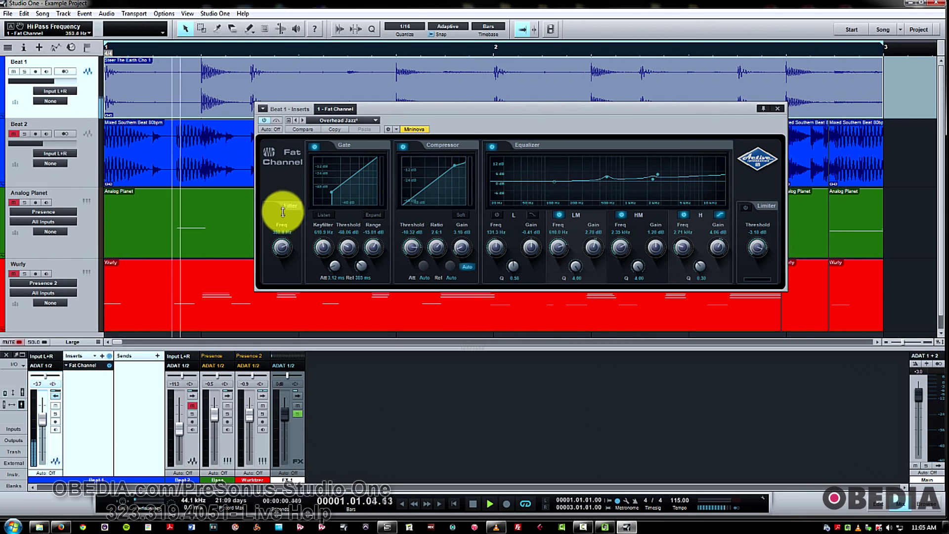
drag(282, 212, 280, 254)
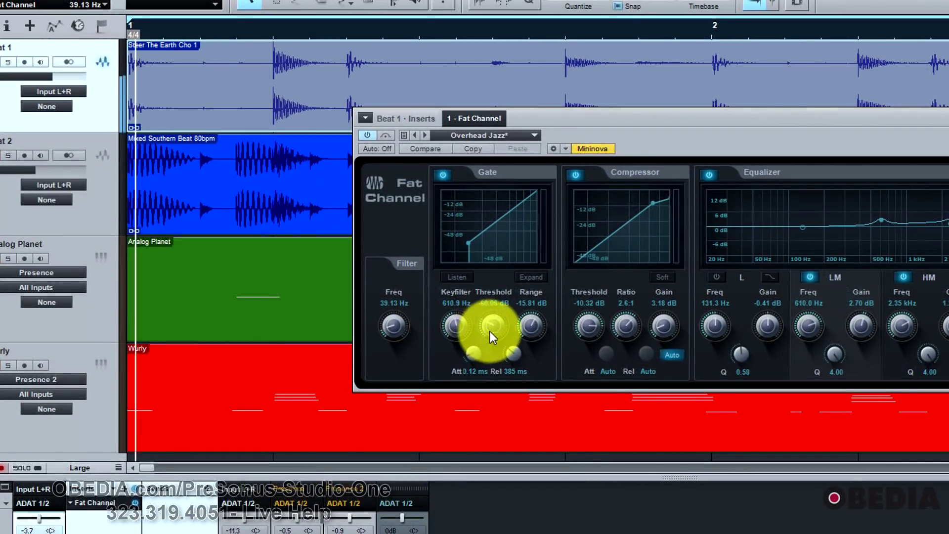
Step: Set Beat 1's gate threshold to about -50.4 dB and its range to about -9.04 dB
drag(491, 330, 491, 314)
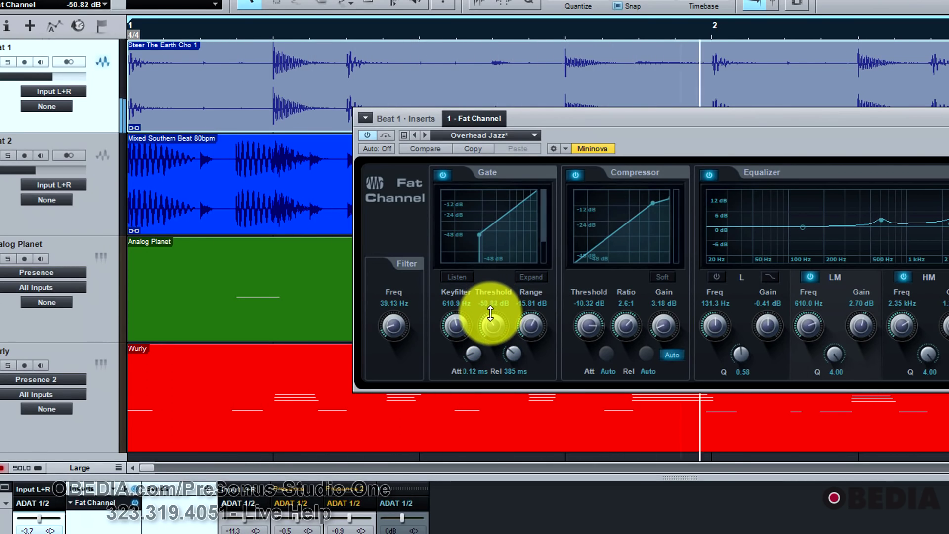
drag(491, 311, 490, 325)
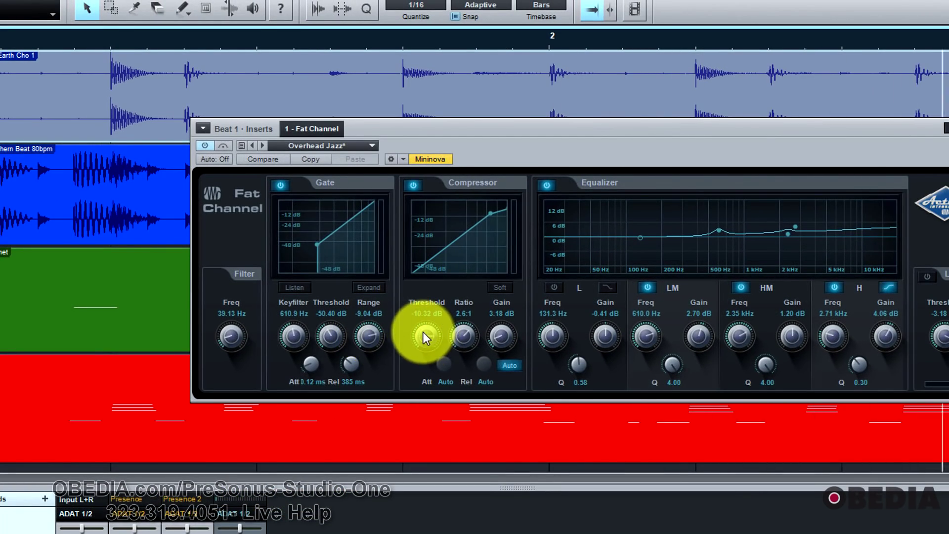
Step: Retune the compressor threshold on Beat 1's Fat Channel
drag(425, 337, 453, 350)
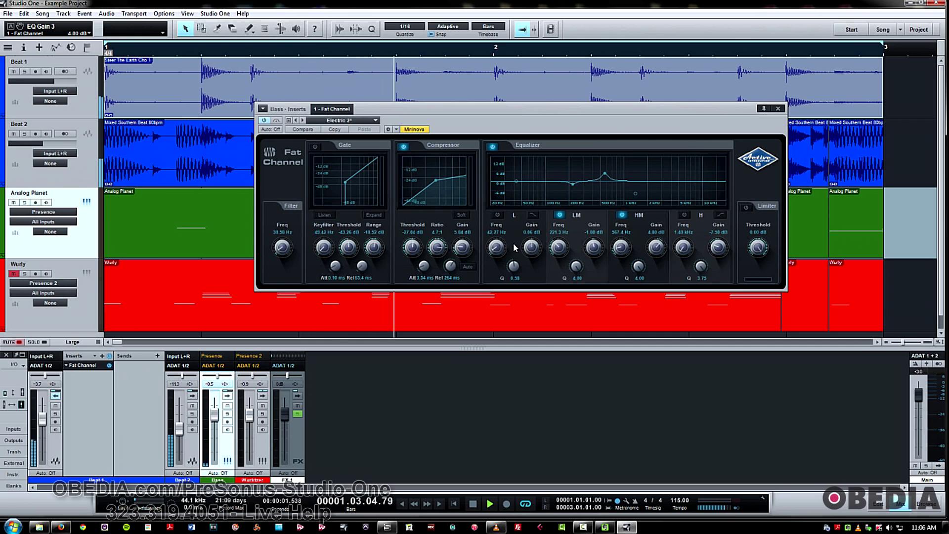
Step: Adjust the Bass Fat Channel's low EQ band alongside the 4.80 dB high-mid boost
drag(556, 245, 557, 260)
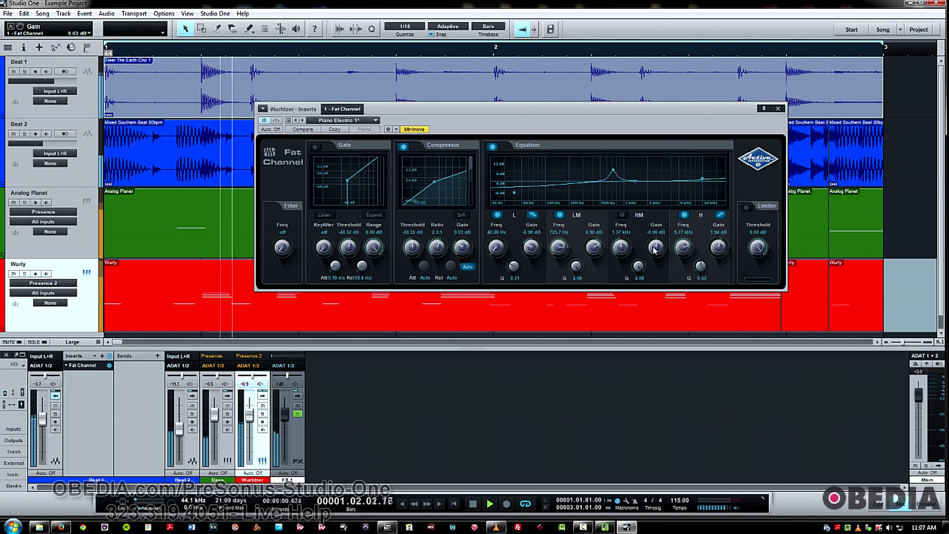
Step: Boost the Wurlitzer's high-mid EQ band to about 3.94 dB near 3.25 kHz
drag(653, 247, 659, 240)
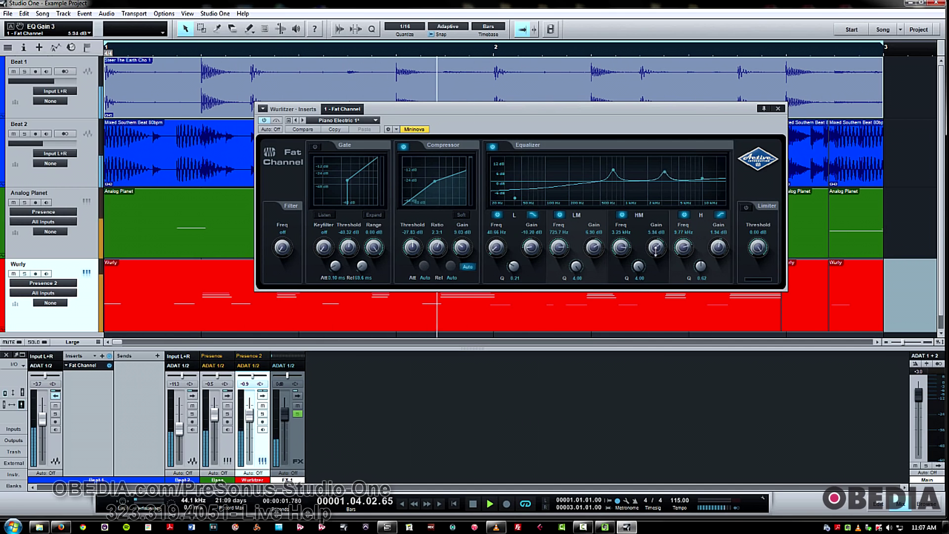
drag(654, 246, 655, 260)
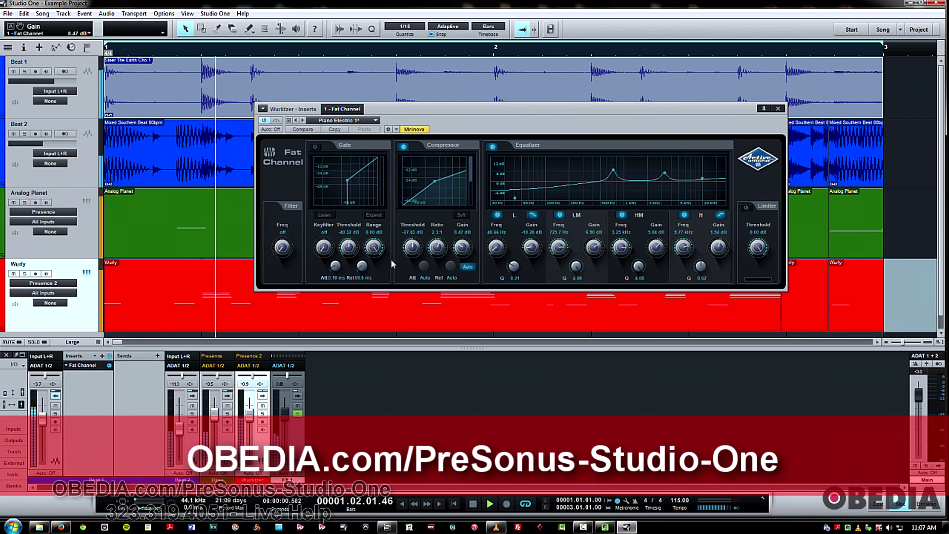
click(488, 503)
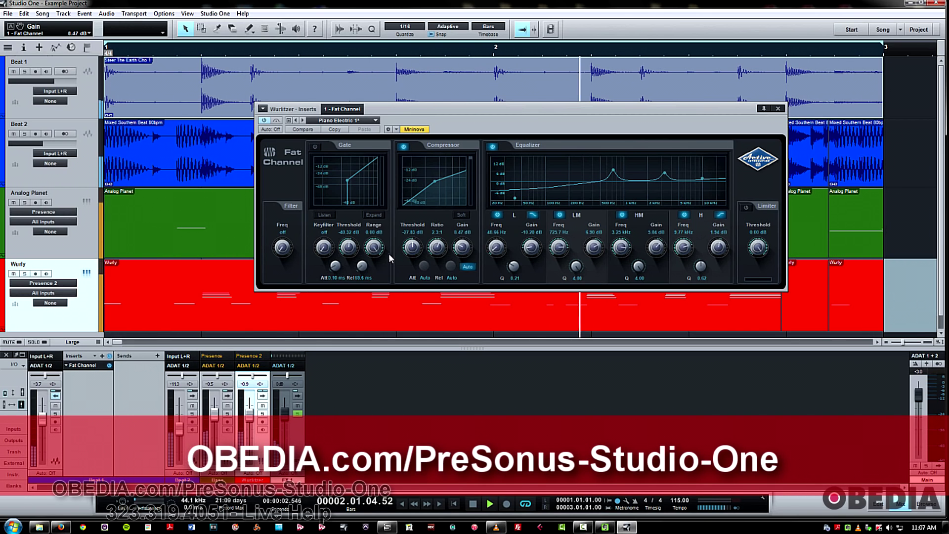